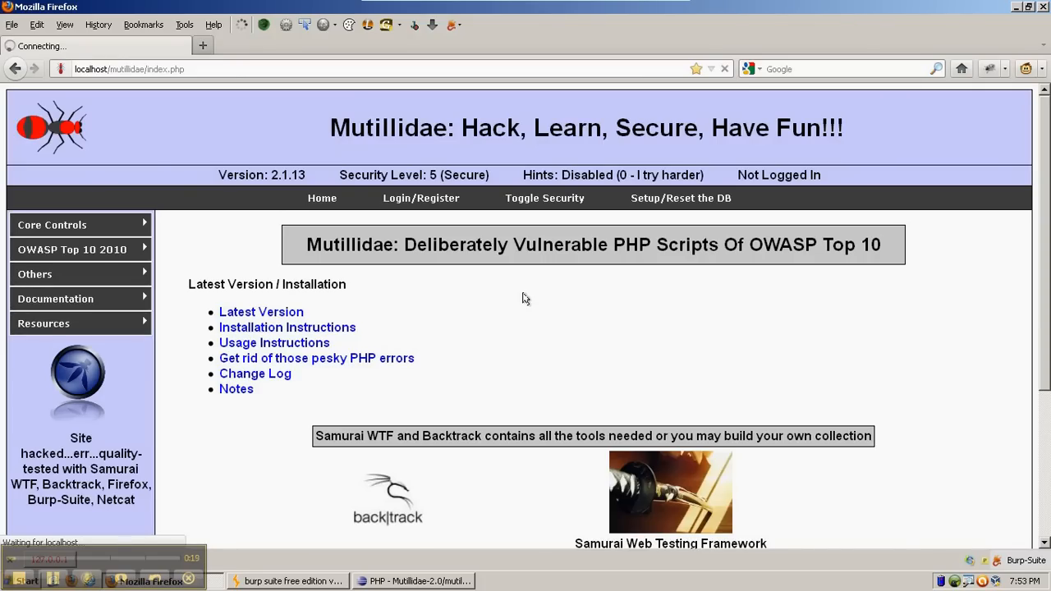
Forward the intercepted redirect in Burp, then cycle Toggle Security down to level 0 (Hosed)
{"action": "left_click", "coordinate": [410, 581]}
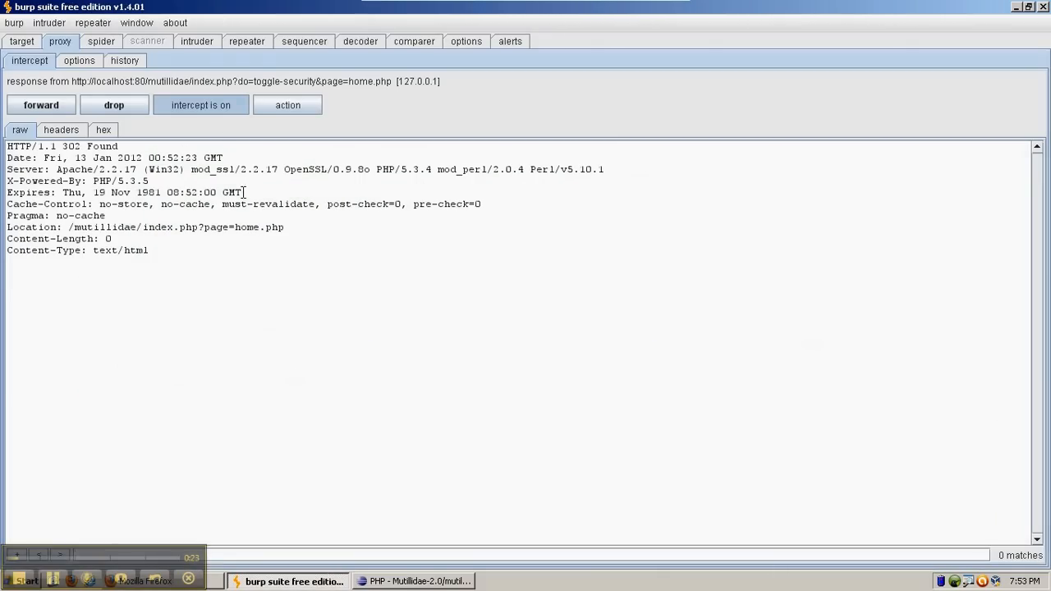
{"action": "left_click", "coordinate": [200, 105]}
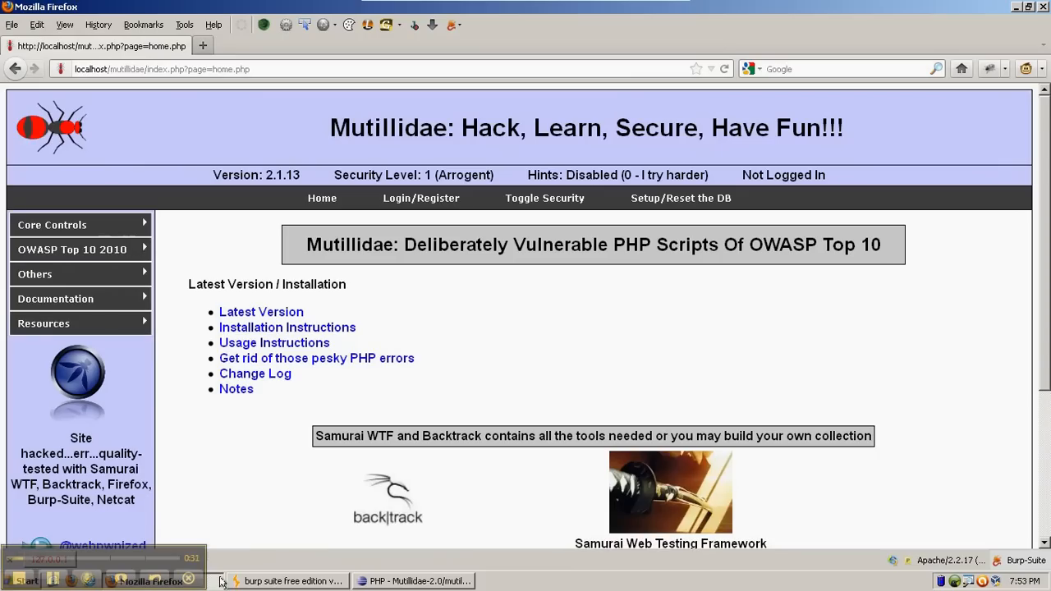
{"action": "mouse_move", "coordinate": [521, 321]}
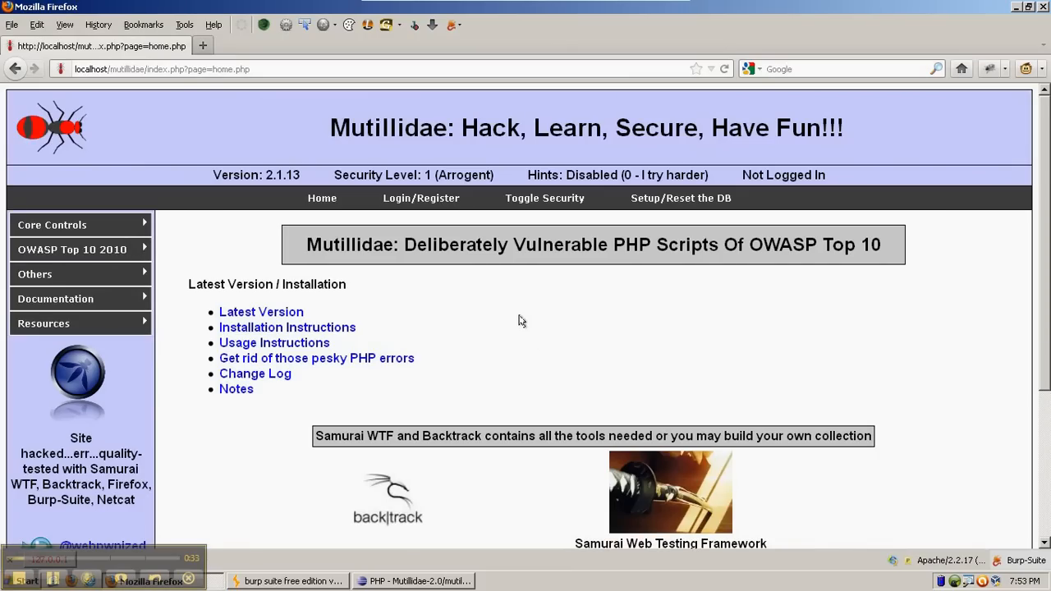
{"action": "mouse_move", "coordinate": [545, 198]}
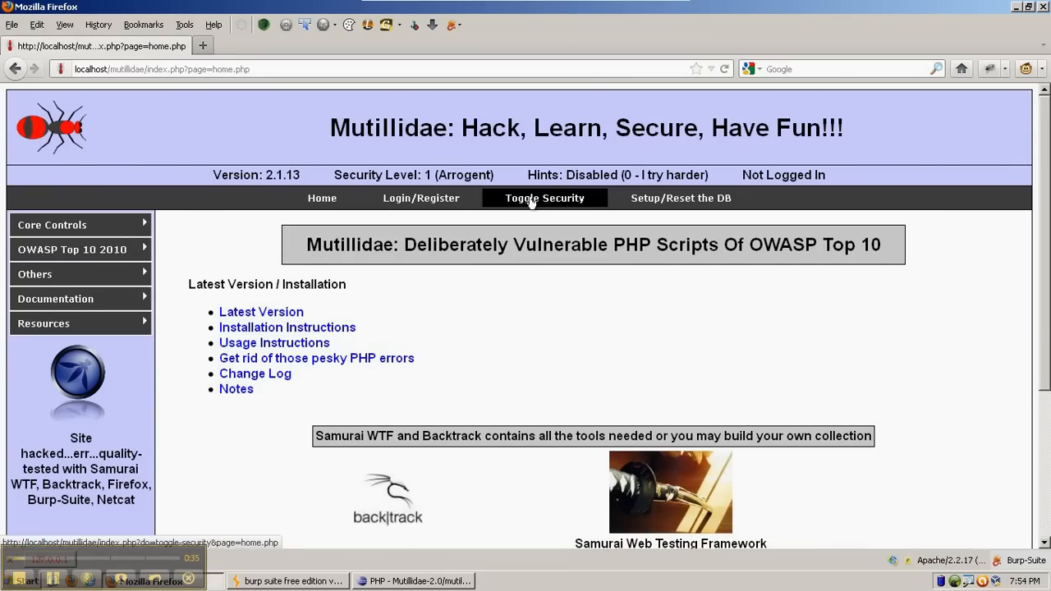
{"action": "left_click", "coordinate": [545, 197]}
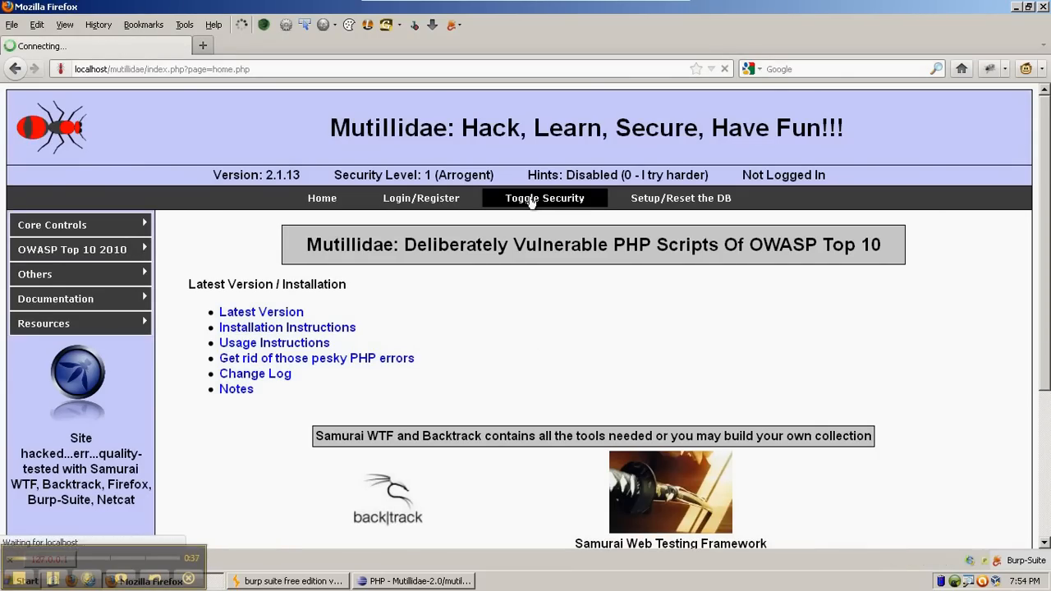
{"action": "left_click", "coordinate": [544, 197]}
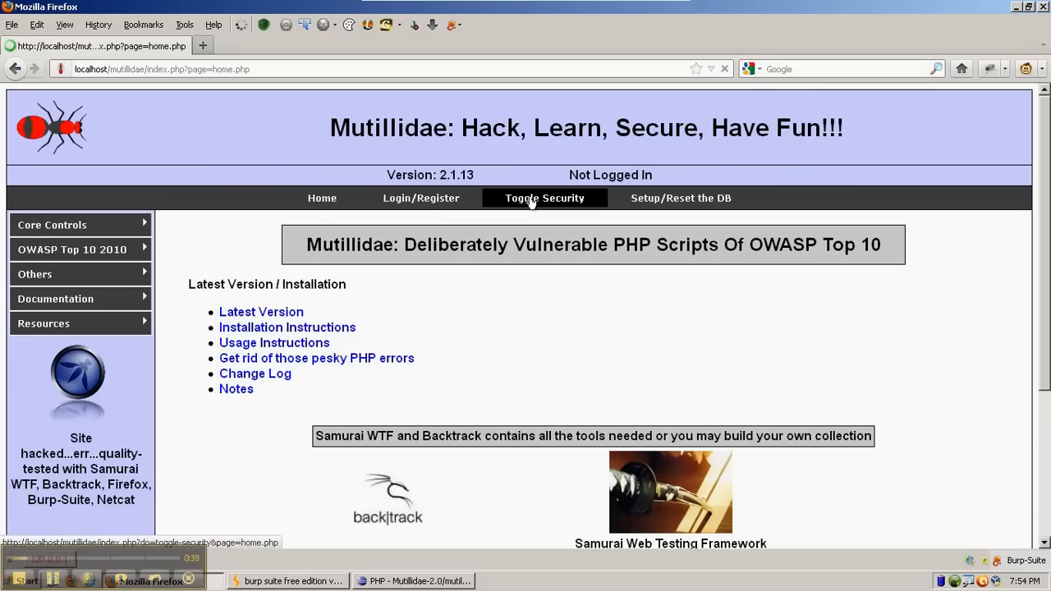
{"action": "left_click", "coordinate": [544, 197]}
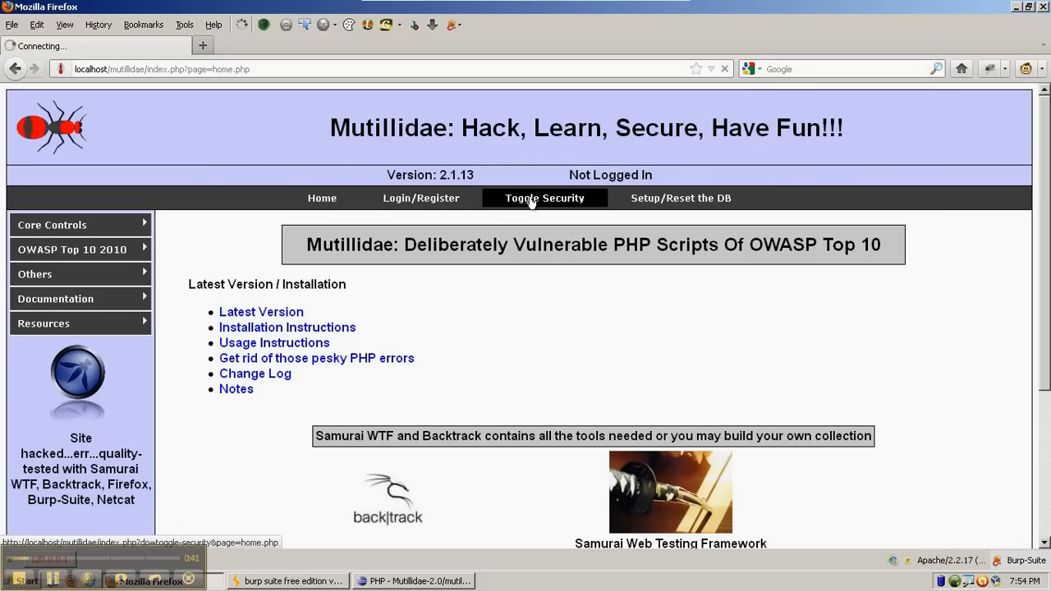
{"action": "left_click", "coordinate": [544, 198]}
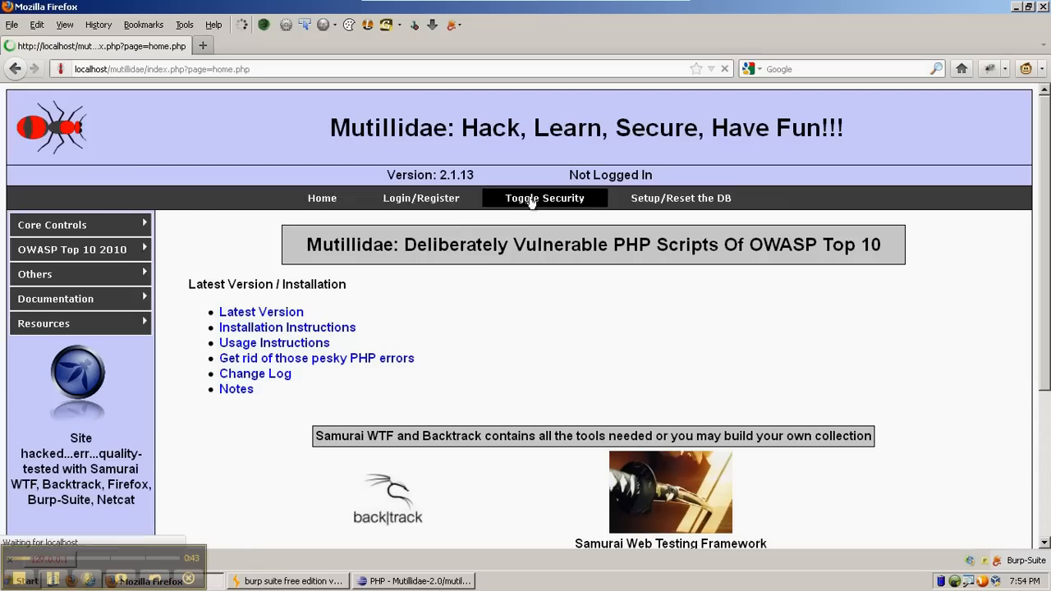
{"action": "left_click", "coordinate": [544, 198]}
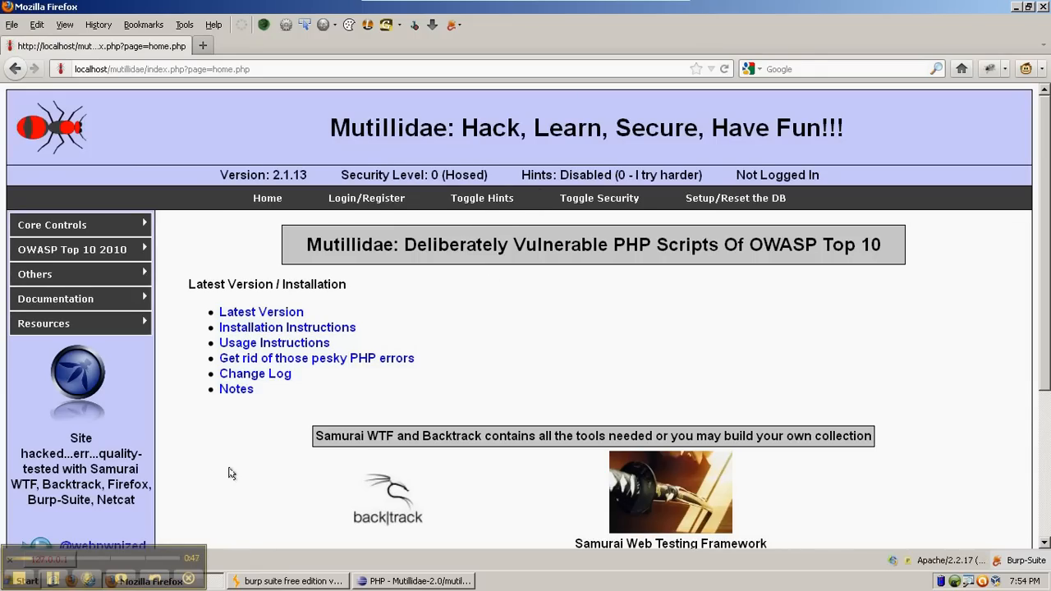
Forward the captured GET request for index.php?page=home.php from Burp's Proxy Intercept
{"action": "left_click", "coordinate": [411, 580]}
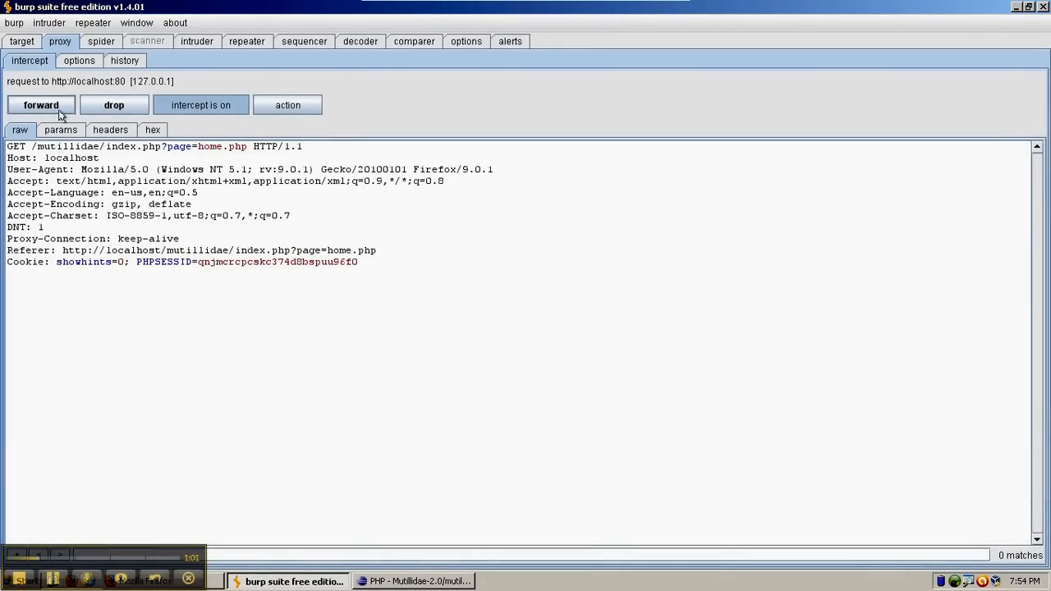
{"action": "left_click", "coordinate": [38, 105]}
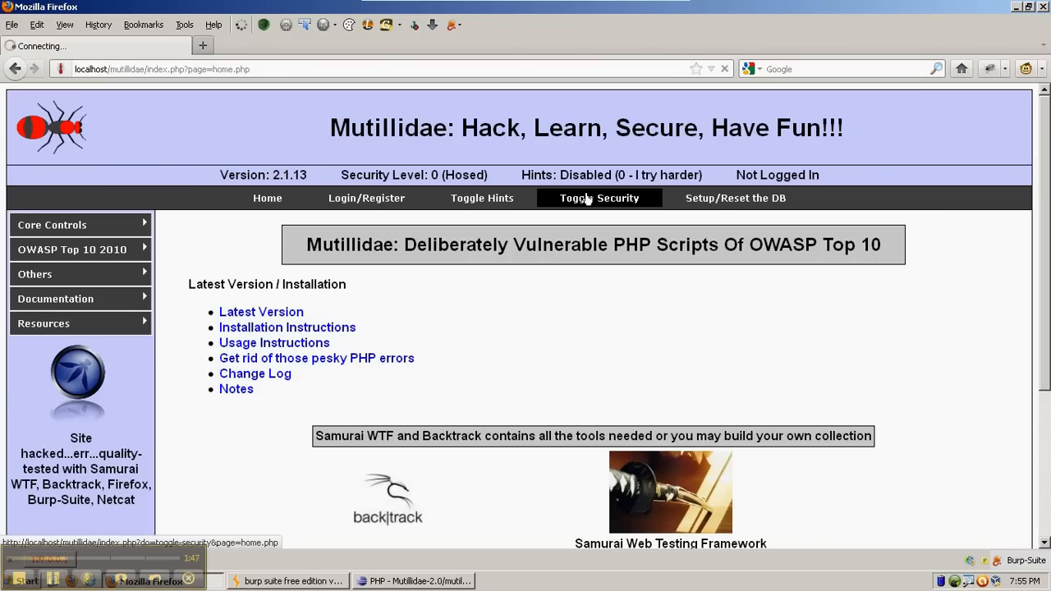
Forward the intercepted response, then cycle Toggle Security through 1 (Arrogent) up to 5 (Secure)
{"action": "left_click", "coordinate": [409, 580]}
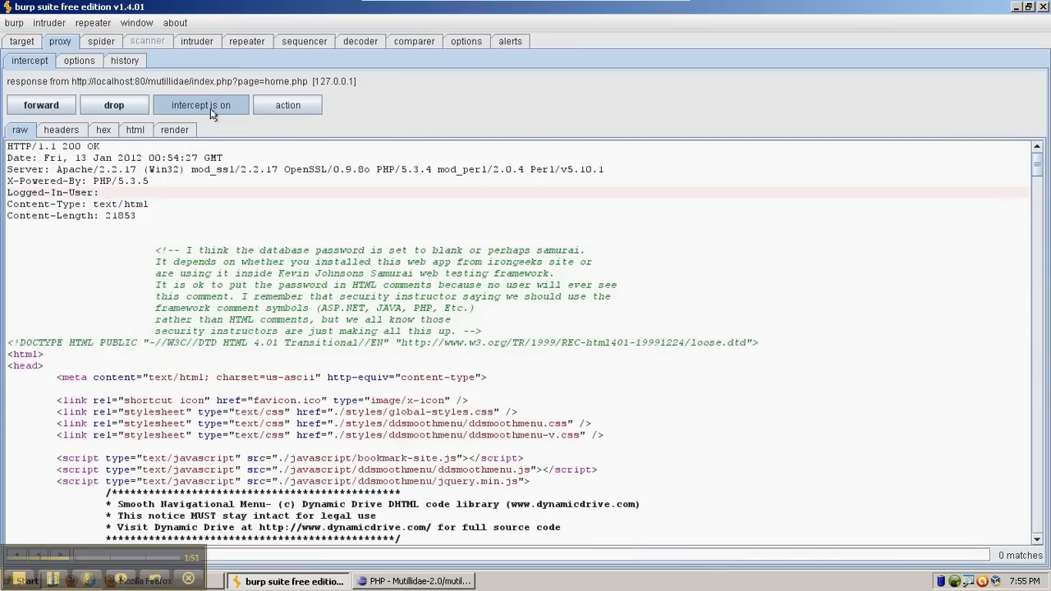
{"action": "left_click", "coordinate": [40, 105]}
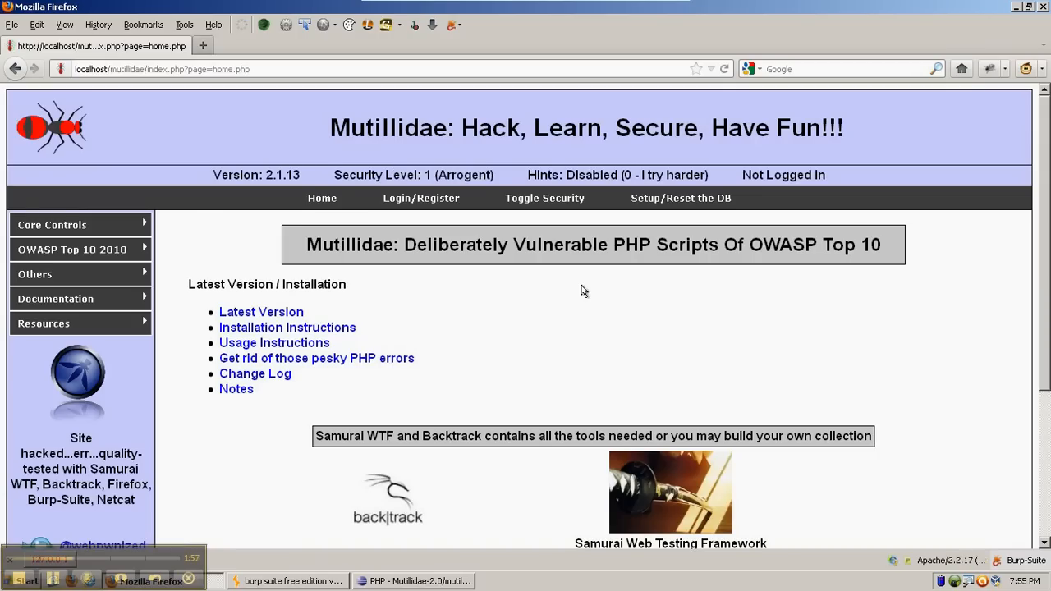
{"action": "mouse_move", "coordinate": [558, 205]}
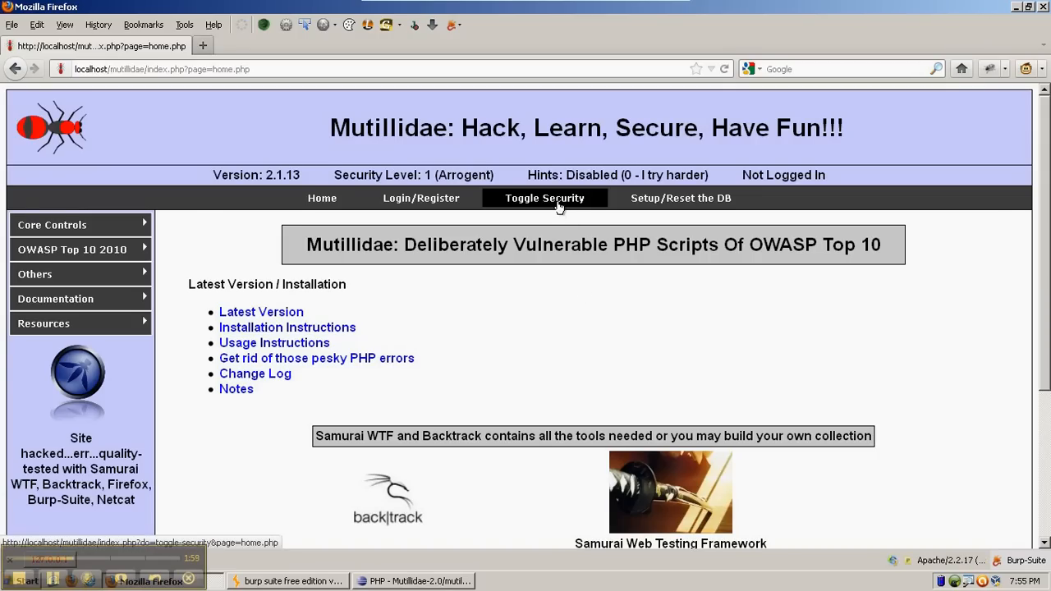
{"action": "left_click", "coordinate": [544, 198]}
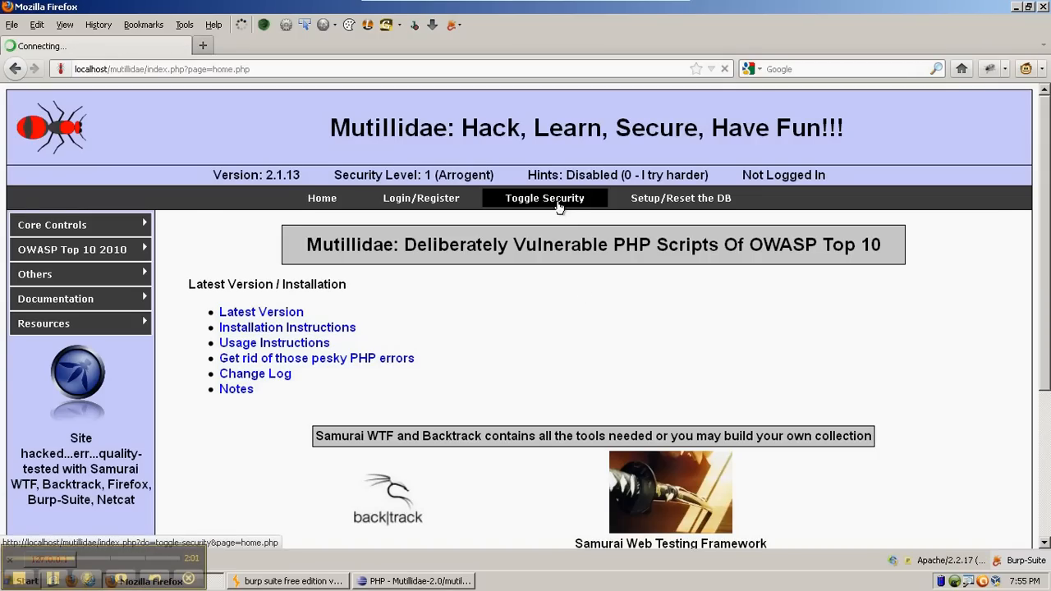
{"action": "left_click", "coordinate": [544, 198]}
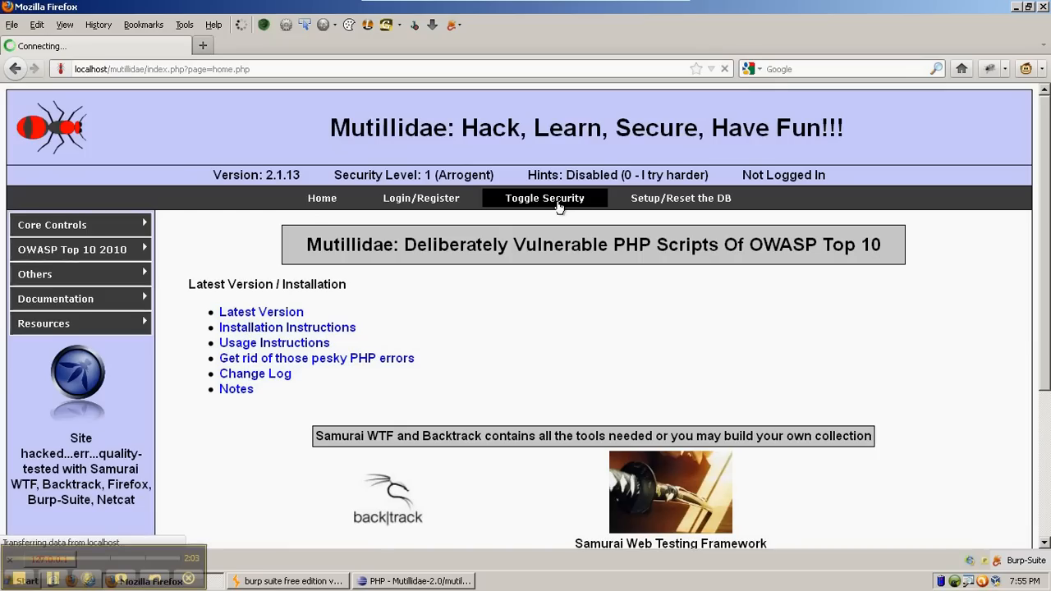
{"action": "left_click", "coordinate": [545, 198]}
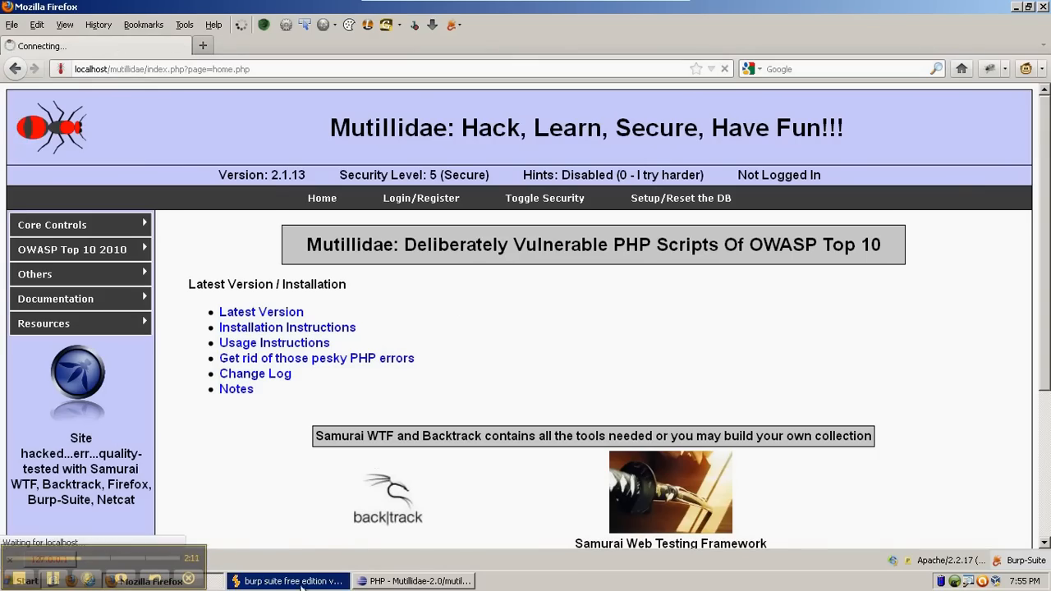
Forward the home-page request and view the raw 200 OK response with no-cache headers
{"action": "left_click", "coordinate": [295, 579]}
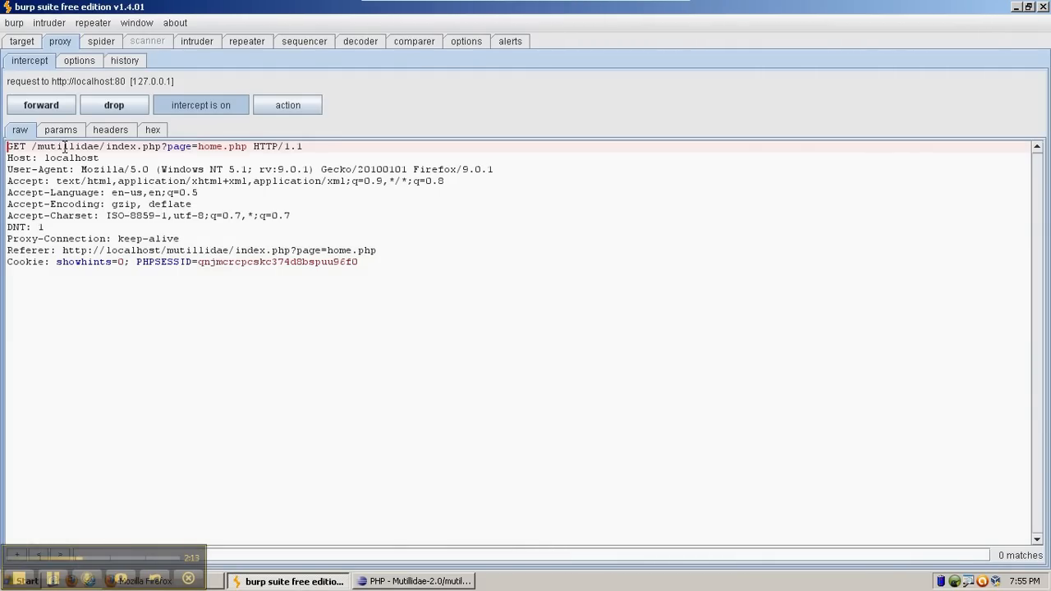
{"action": "left_click", "coordinate": [39, 104]}
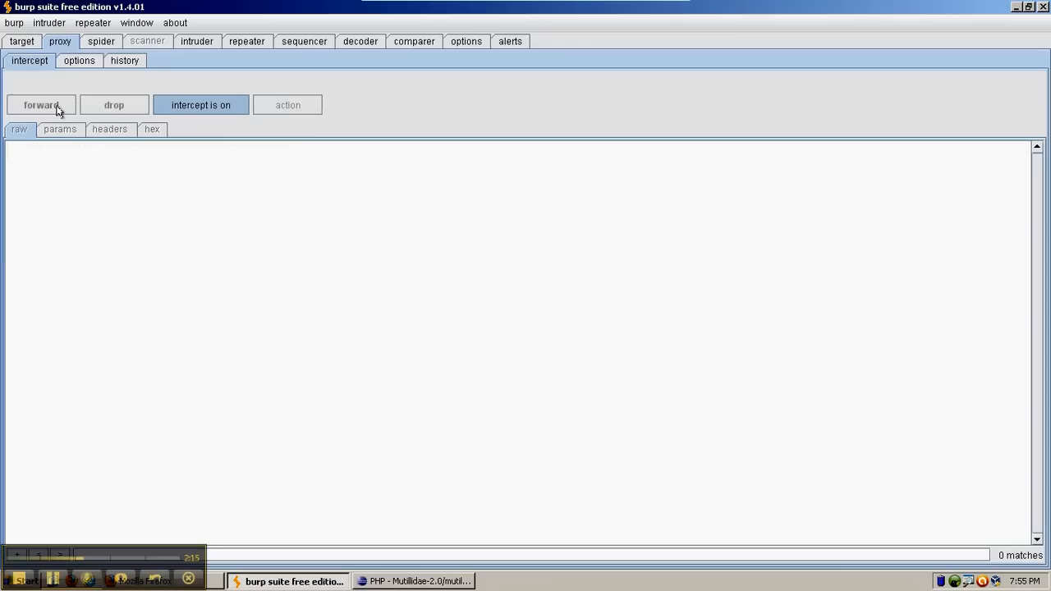
{"action": "left_click", "coordinate": [39, 104]}
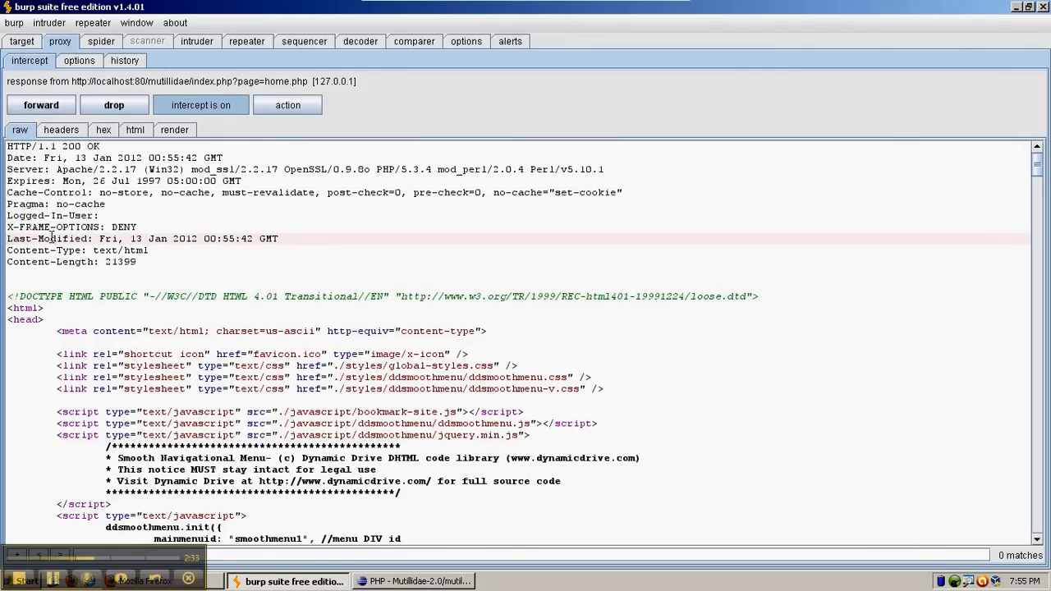
{"action": "mouse_move", "coordinate": [70, 204]}
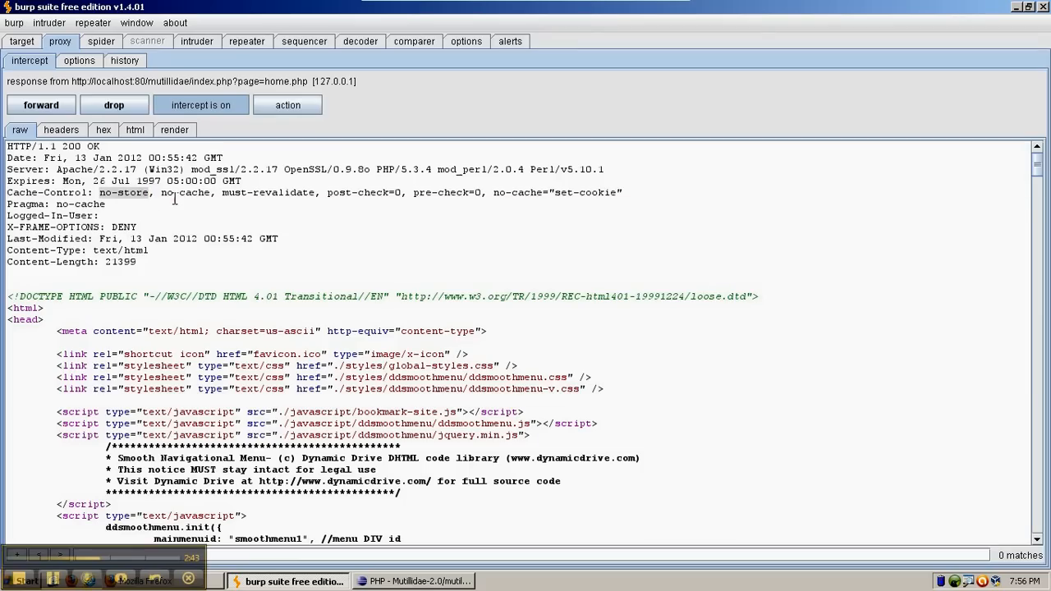
{"action": "double_click", "coordinate": [78, 204]}
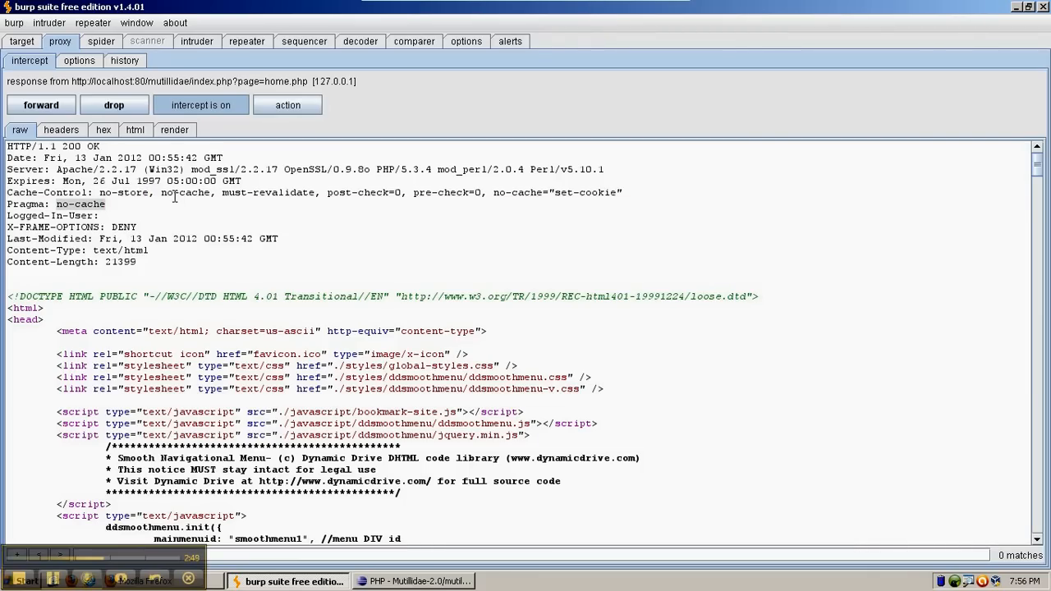
{"action": "double_click", "coordinate": [185, 192]}
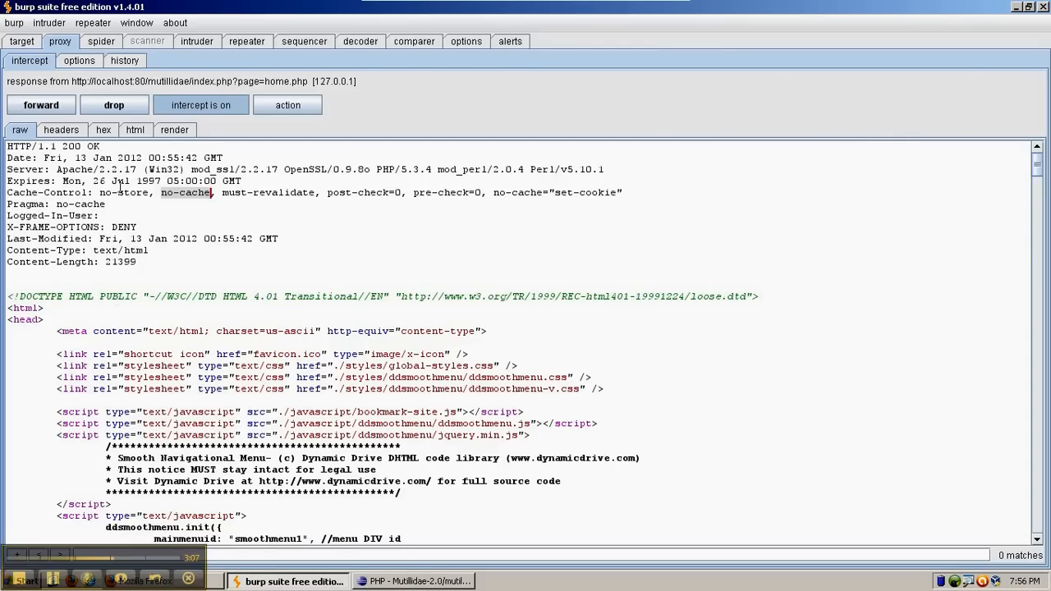
{"action": "double_click", "coordinate": [123, 192]}
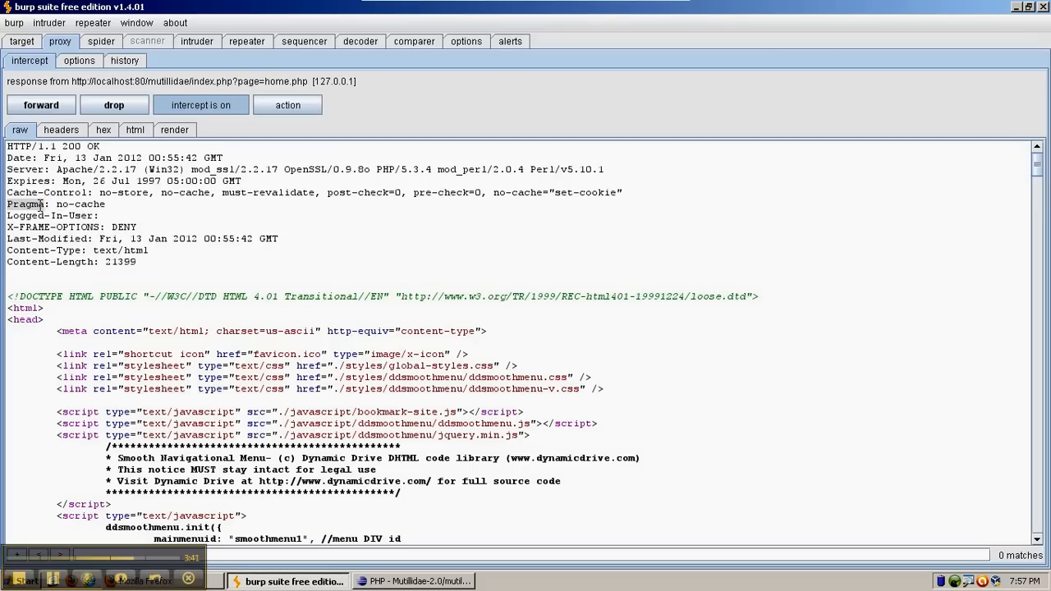
{"action": "mouse_move", "coordinate": [288, 369]}
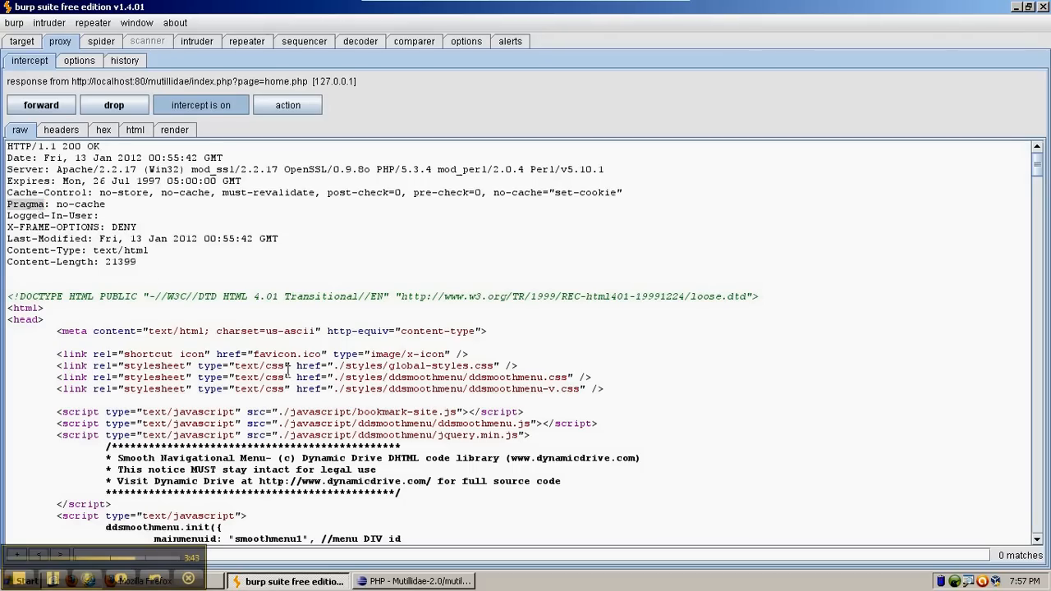
Examine index.php's case "5" block with the Expires, Cache-Control and Pragma header() calls
{"action": "left_click", "coordinate": [420, 581]}
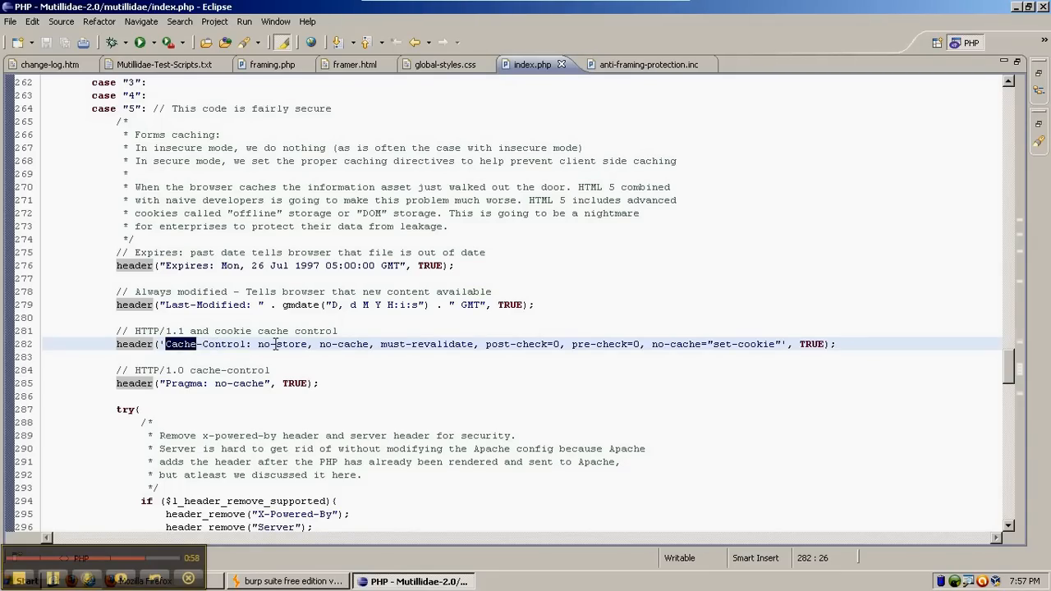
{"action": "mouse_move", "coordinate": [418, 350]}
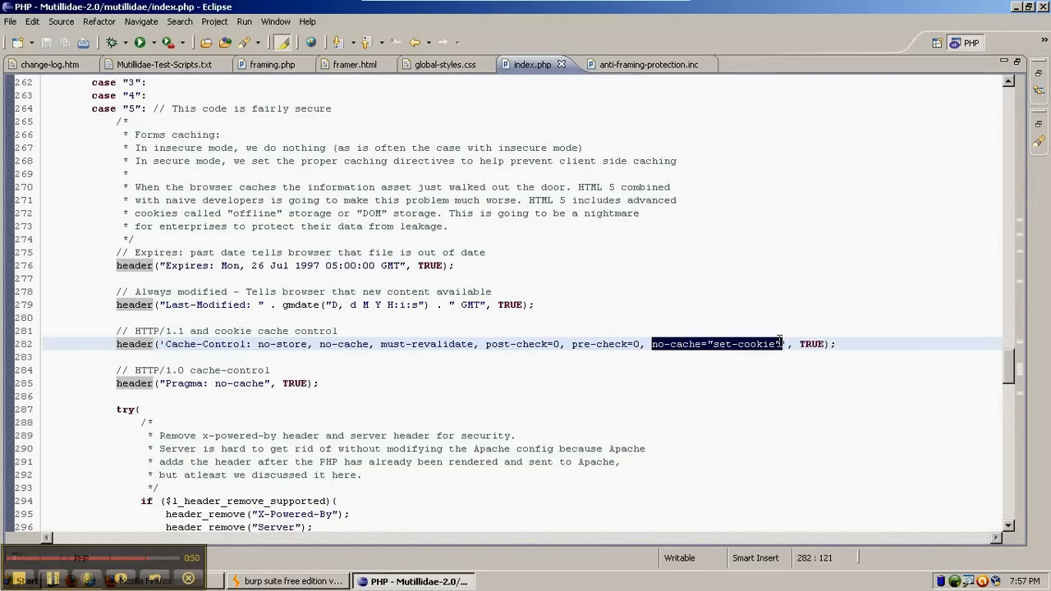
{"action": "left_click", "coordinate": [751, 343]}
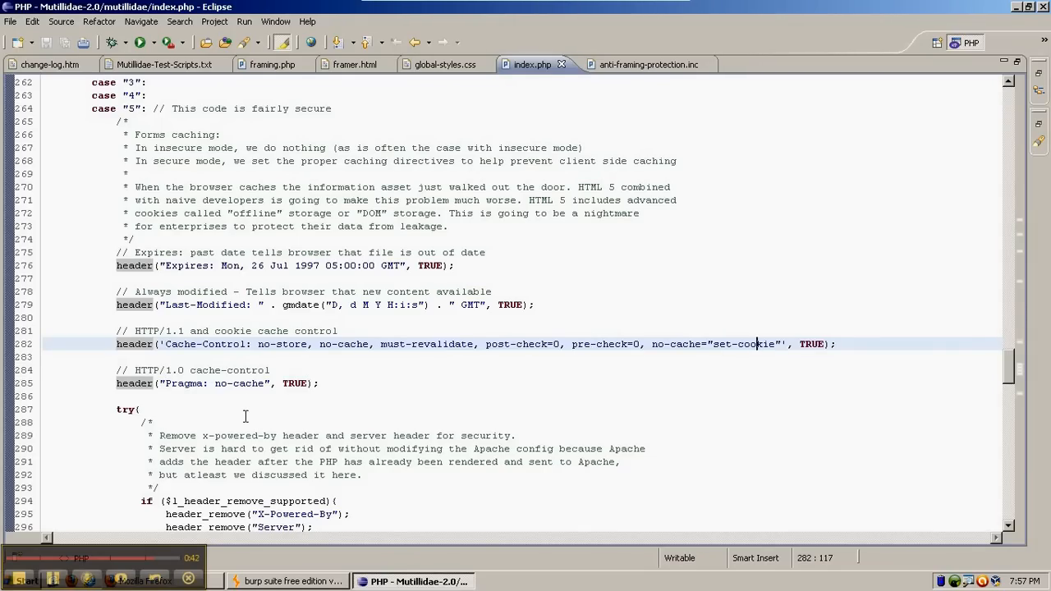
{"action": "mouse_move", "coordinate": [393, 391]}
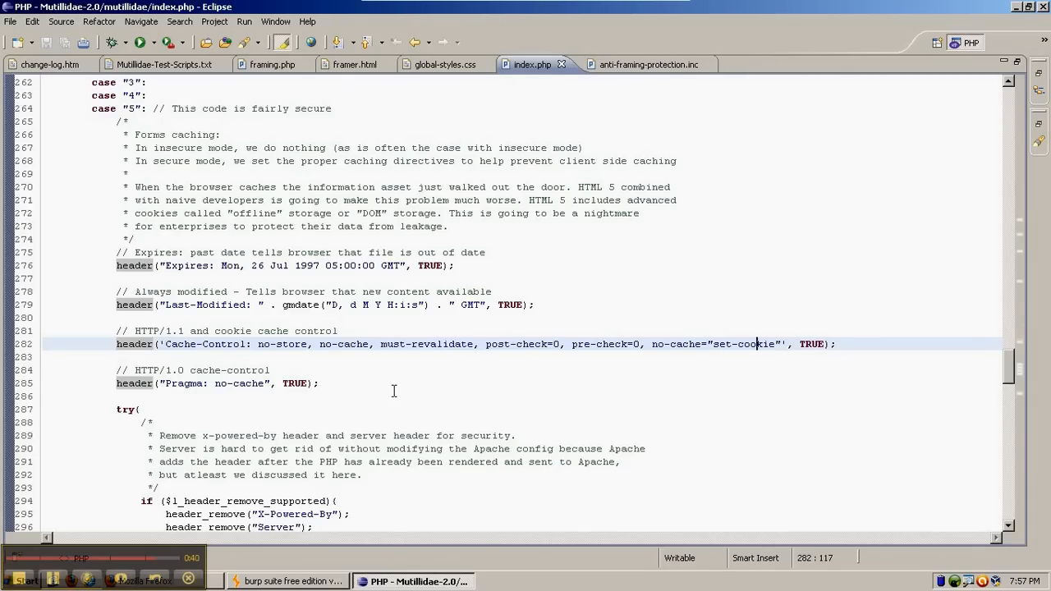
{"action": "left_click", "coordinate": [394, 397]}
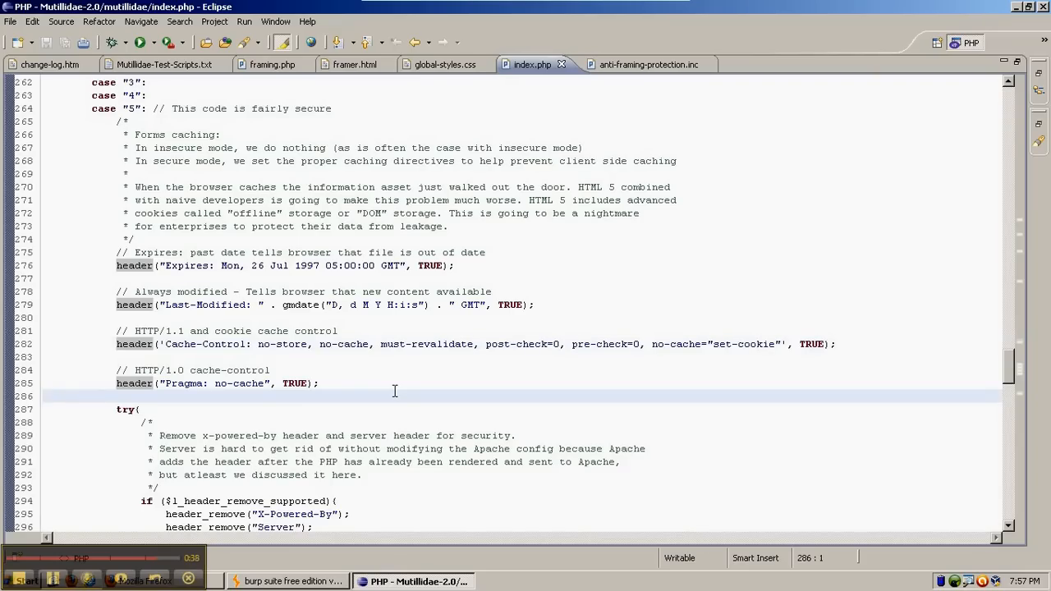